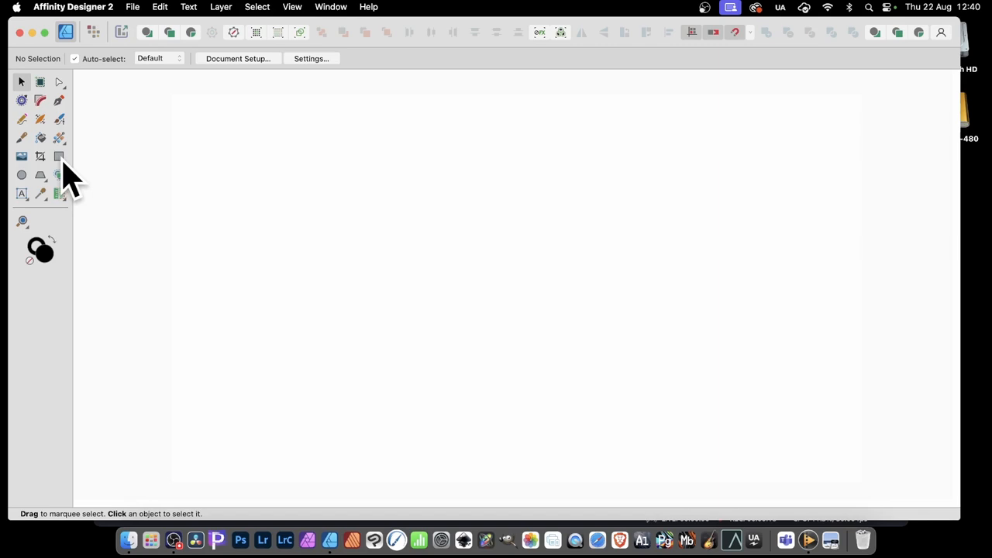
# Draw a black-filled square on the blank page with the Rectangle Tool.
pyautogui.click(58, 156)
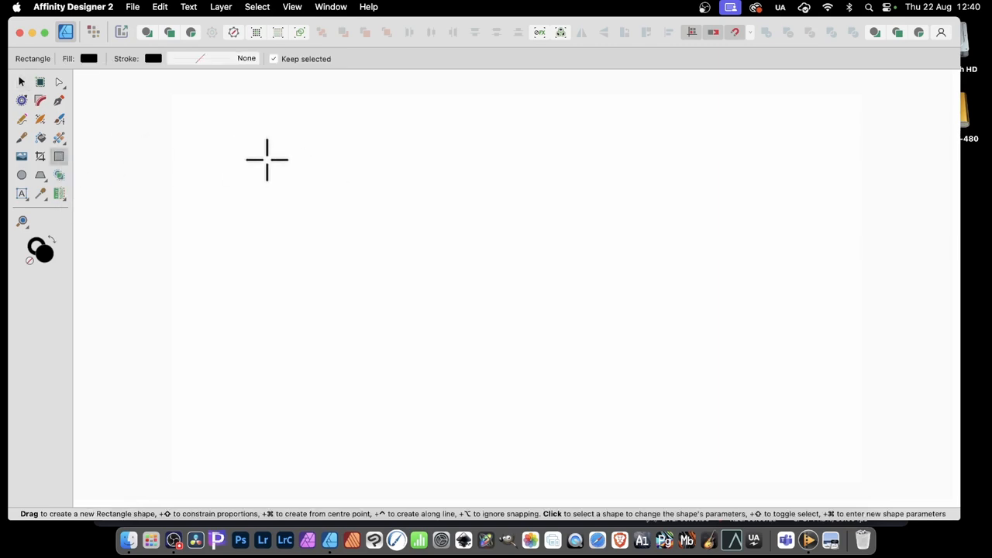
pyautogui.moveTo(268, 159); pyautogui.dragTo(535, 414)
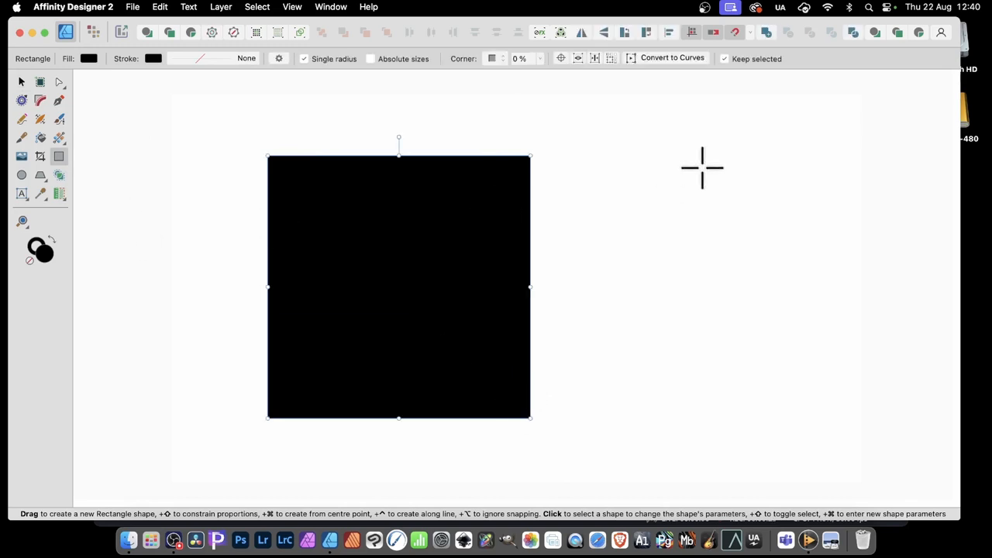
pyautogui.moveTo(27, 198)
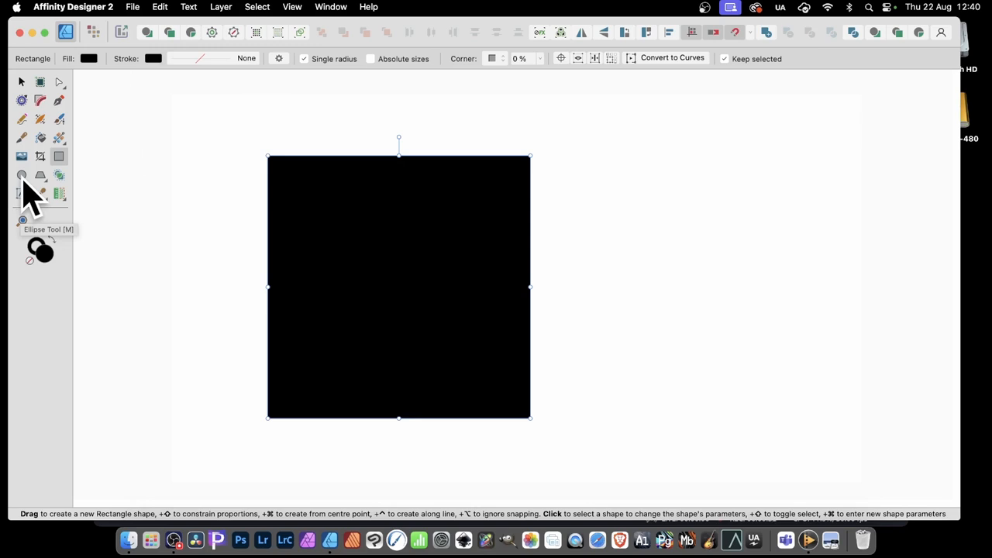
# Draw a red circle on the square with a smaller blue circle inside it.
pyautogui.moveTo(284, 184); pyautogui.dragTo(346, 246)
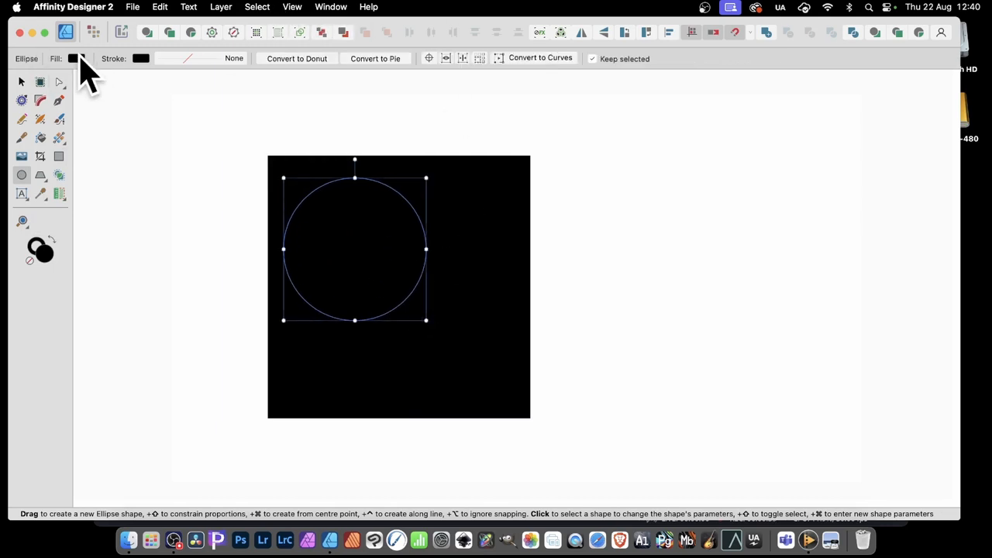
pyautogui.click(76, 58)
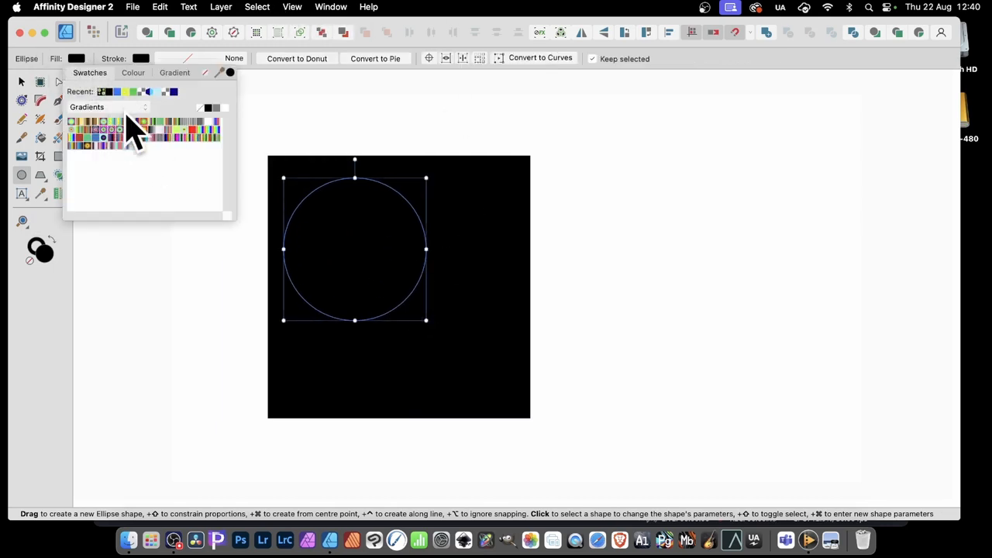
pyautogui.click(132, 72)
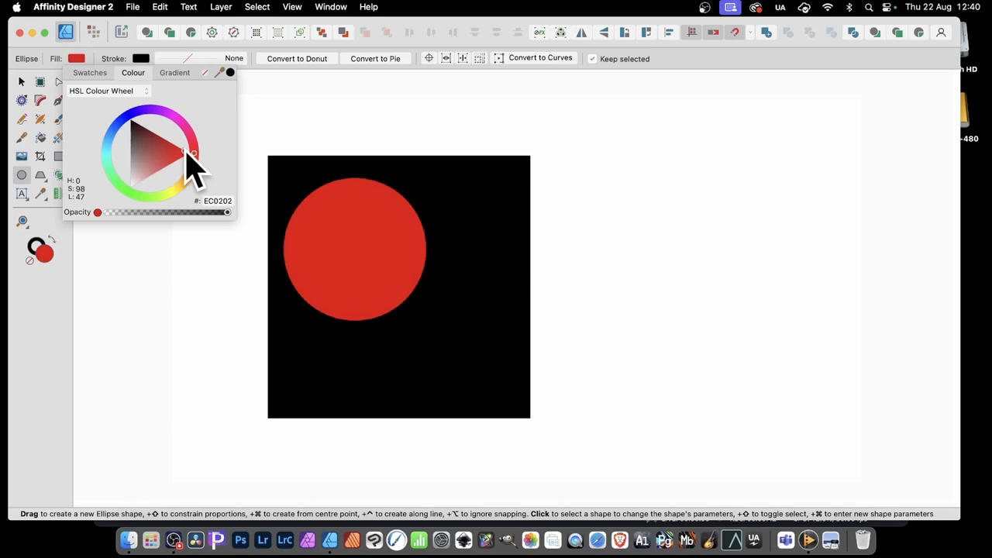
pyautogui.click(355, 248)
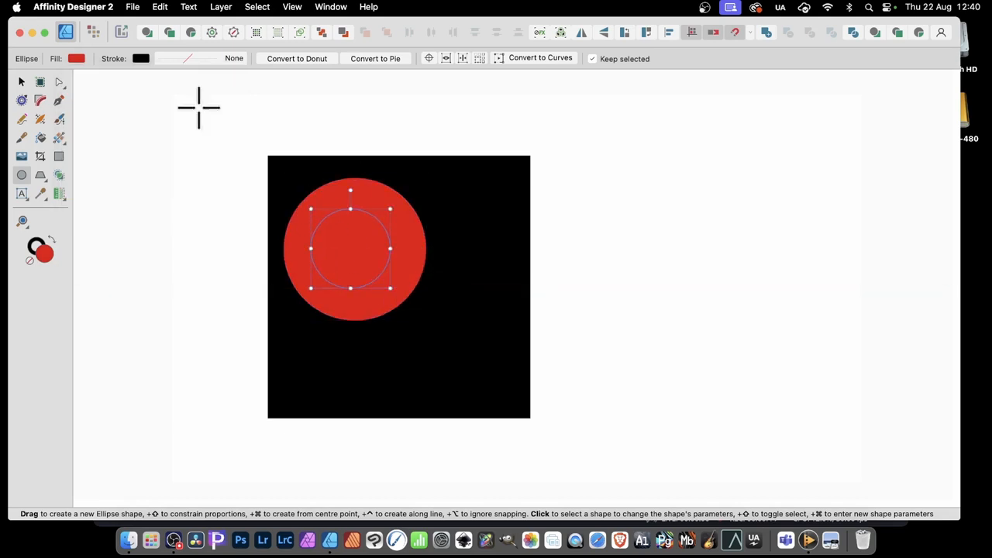
pyautogui.click(76, 58)
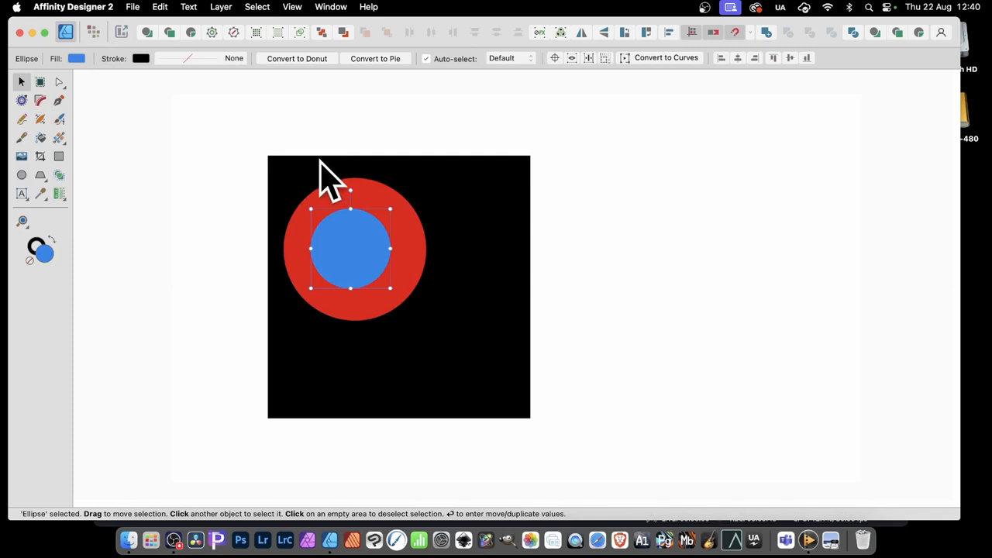
pyautogui.moveTo(345, 225)
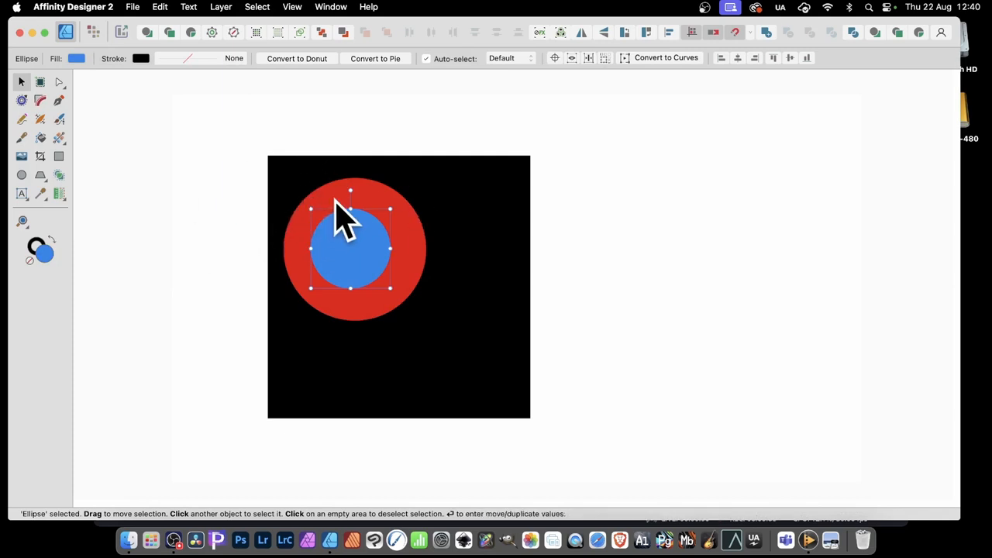
# Duplicate the red-and-blue ring motif into three smaller copies at lower right, lower left and top right.
pyautogui.moveTo(353, 248); pyautogui.dragTo(287, 224)
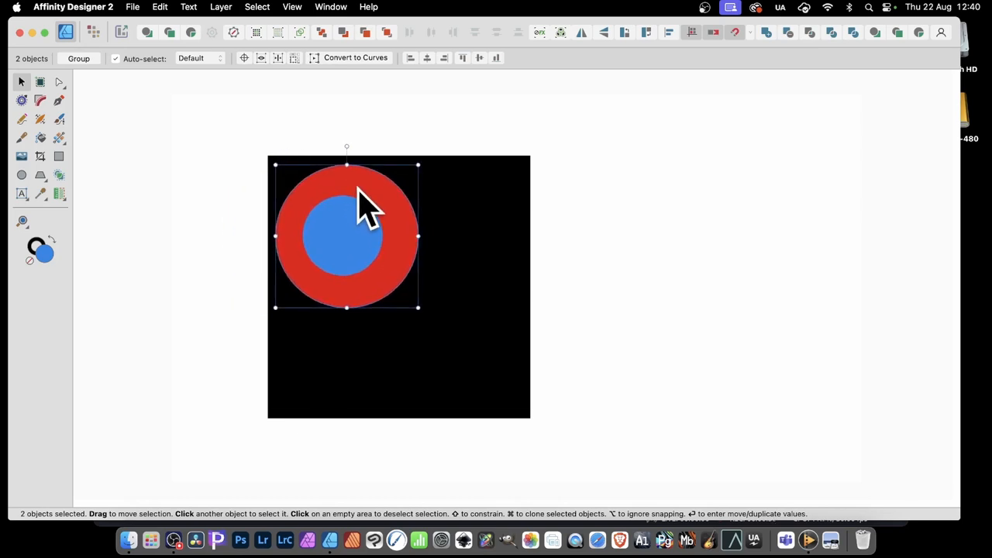
pyautogui.moveTo(345, 248)
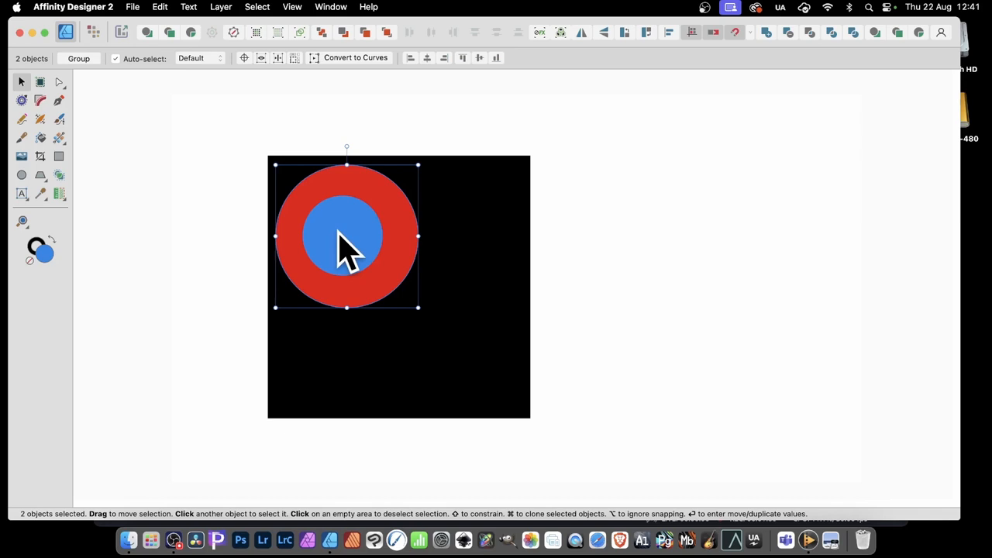
pyautogui.moveTo(346, 236); pyautogui.dragTo(401, 295)
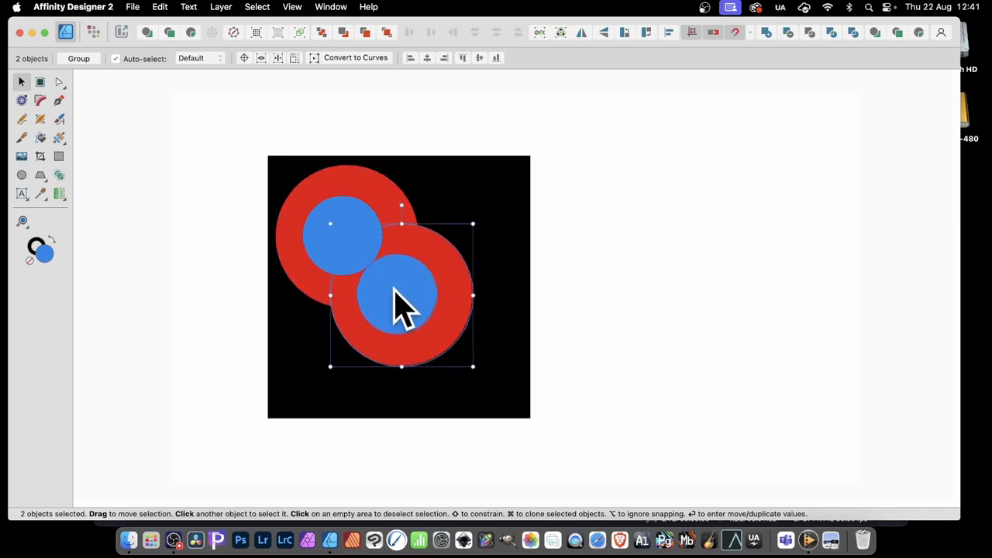
pyautogui.moveTo(402, 298); pyautogui.dragTo(454, 345)
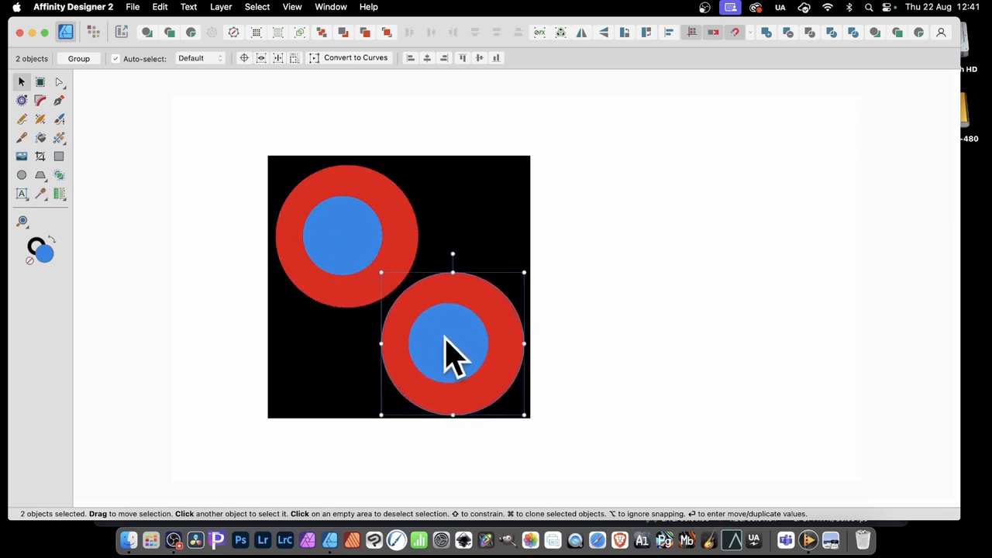
pyautogui.moveTo(465, 326)
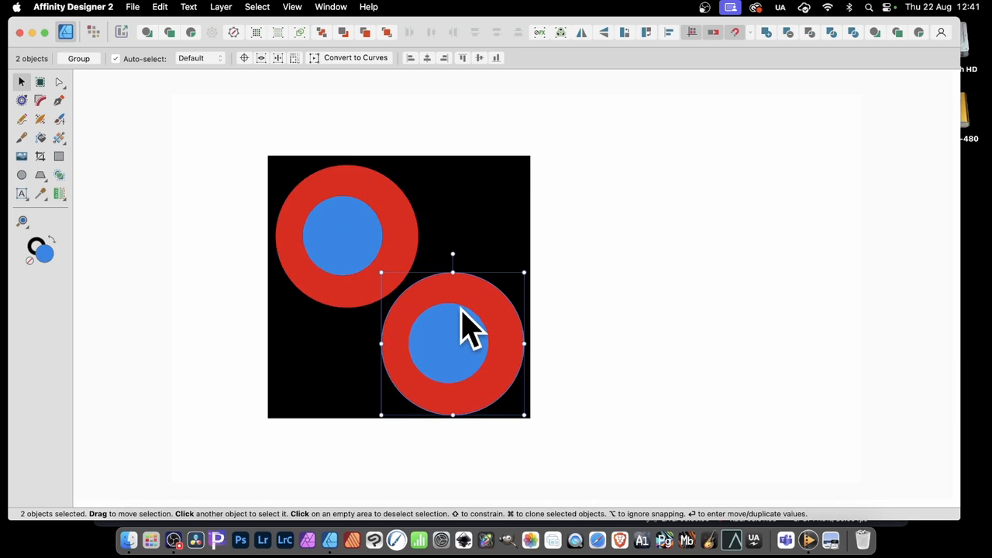
pyautogui.moveTo(381, 272); pyautogui.dragTo(389, 281)
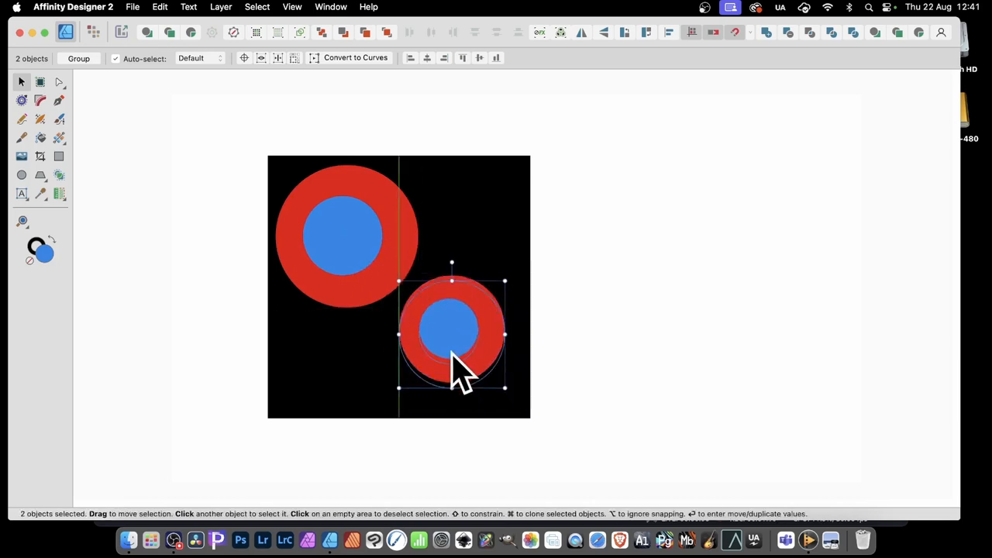
pyautogui.moveTo(457, 364); pyautogui.dragTo(446, 341)
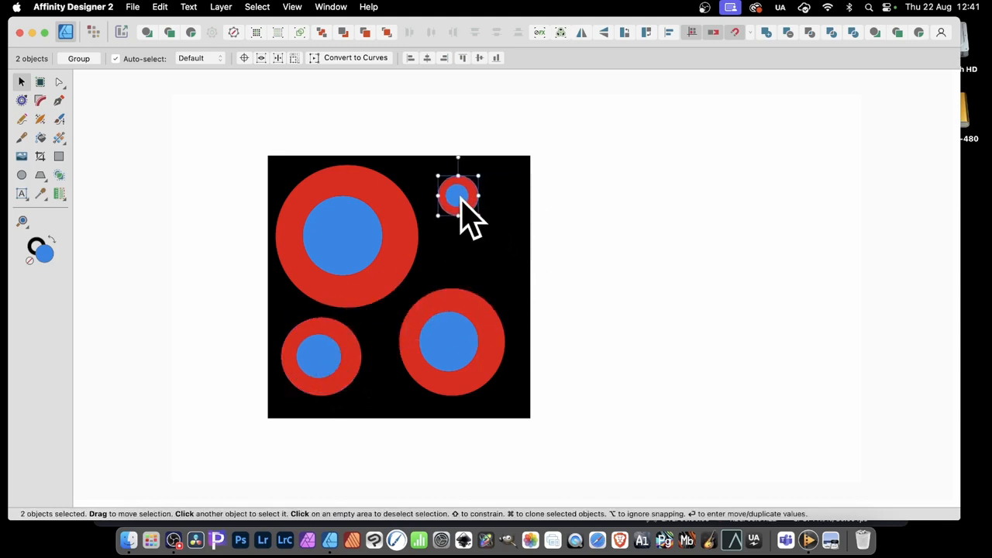
pyautogui.moveTo(458, 196); pyautogui.dragTo(487, 211)
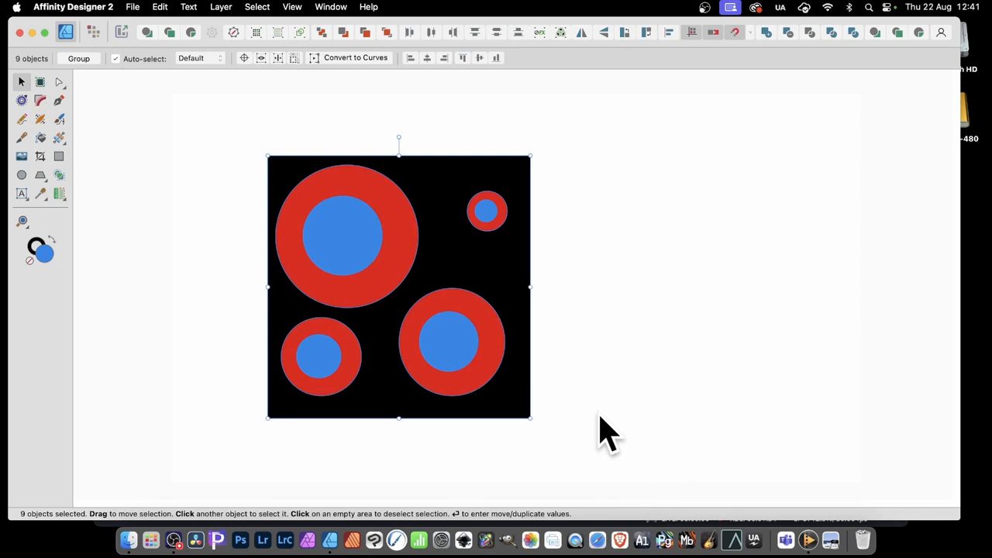
pyautogui.moveTo(139, 16)
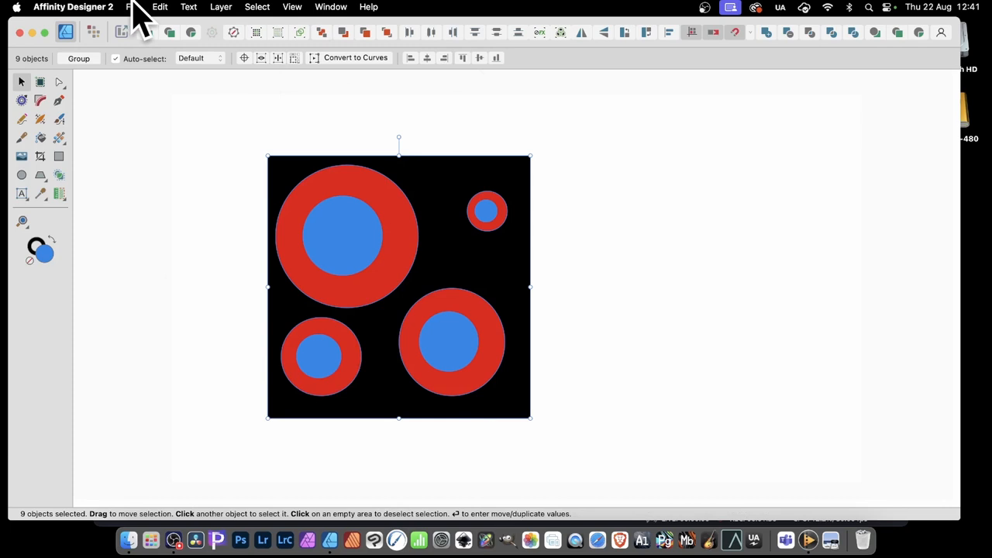
# Export the selected tile as a 731 by 731 px PNG, selection only.
pyautogui.click(133, 6)
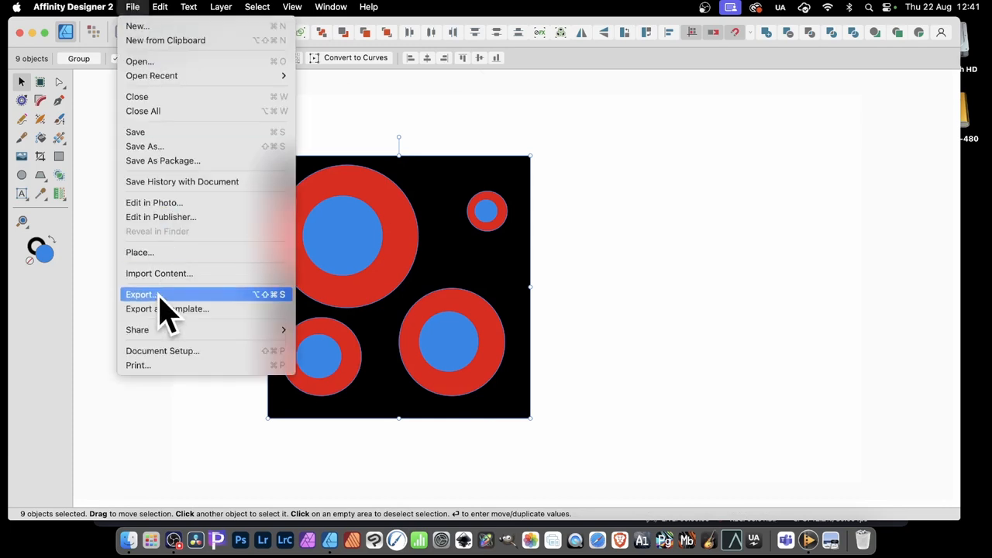
pyautogui.click(141, 295)
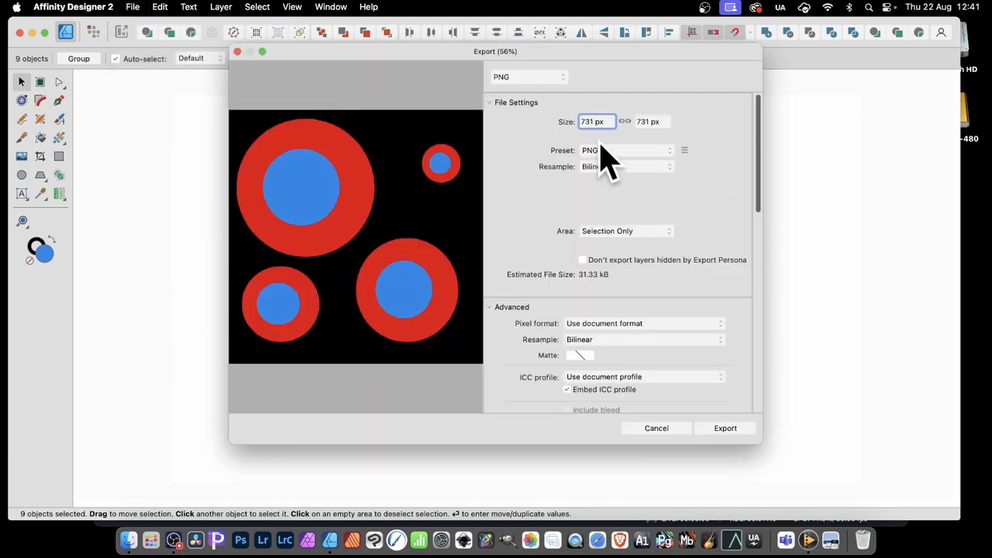
pyautogui.click(527, 76)
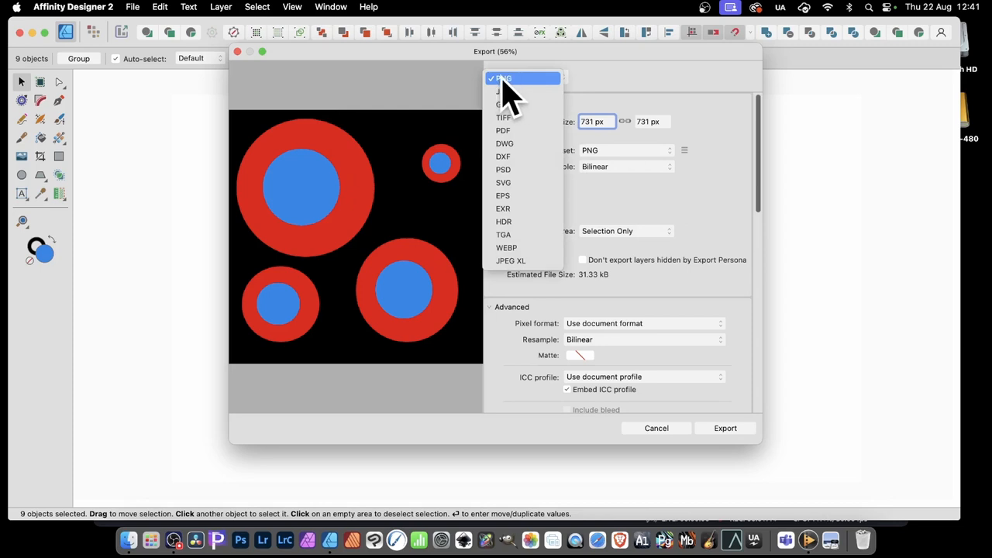
pyautogui.click(504, 78)
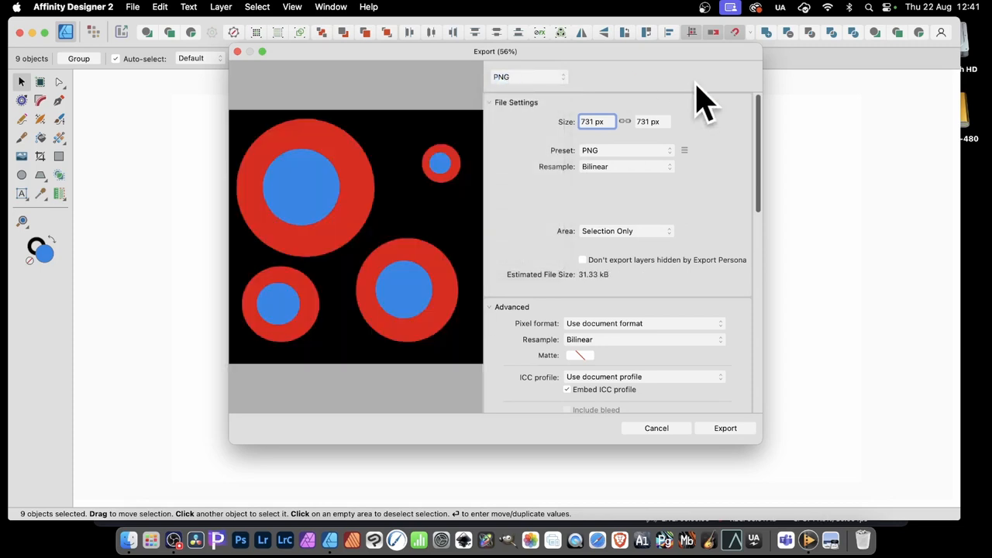
pyautogui.click(624, 231)
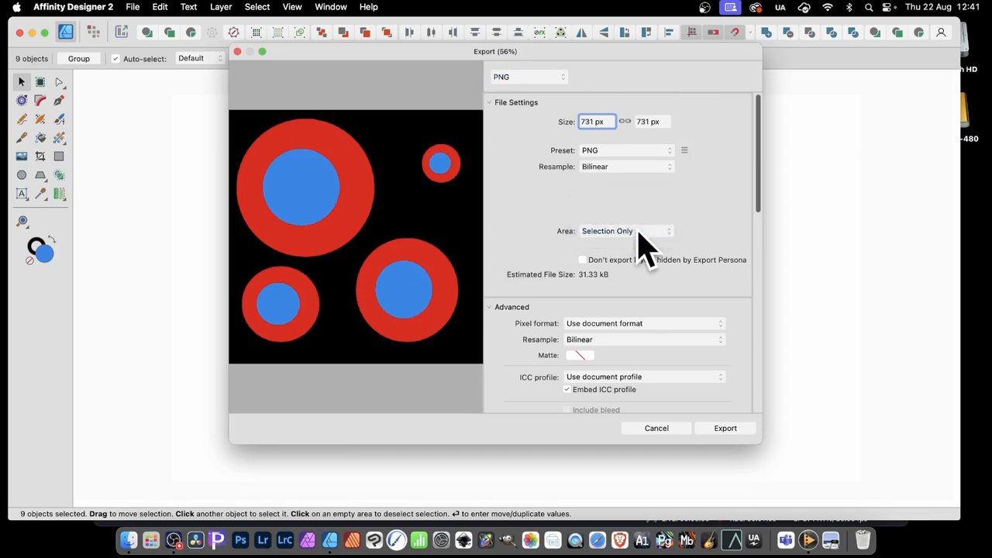
pyautogui.moveTo(742, 434)
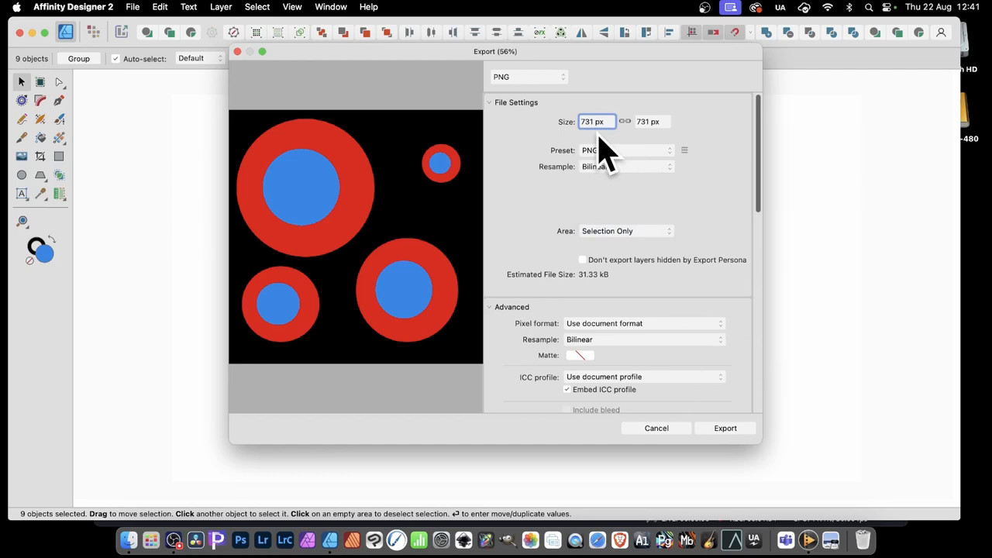
pyautogui.click(656, 428)
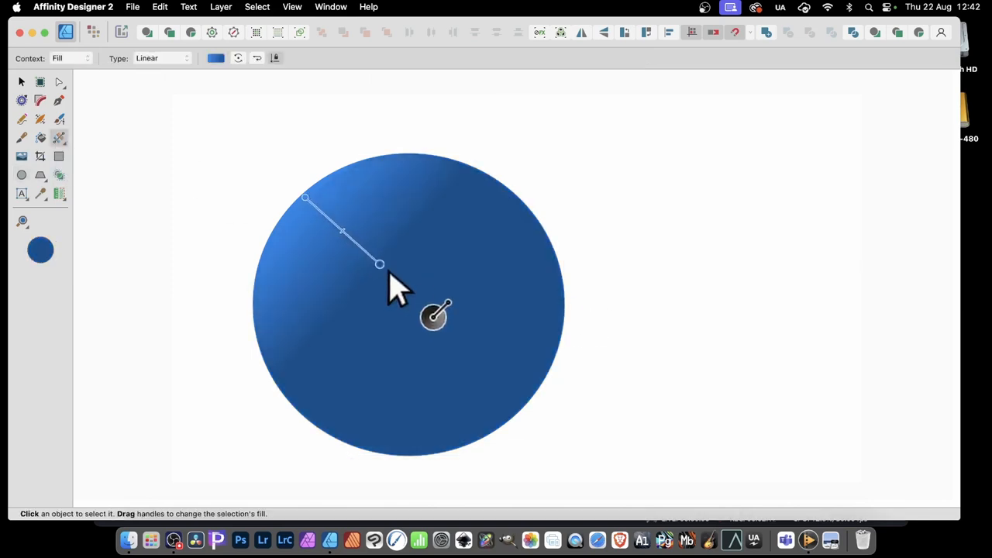
# Stretch the circle's blue gradient toward the lower right and show the fill type list.
pyautogui.moveTo(380, 264); pyautogui.dragTo(495, 331)
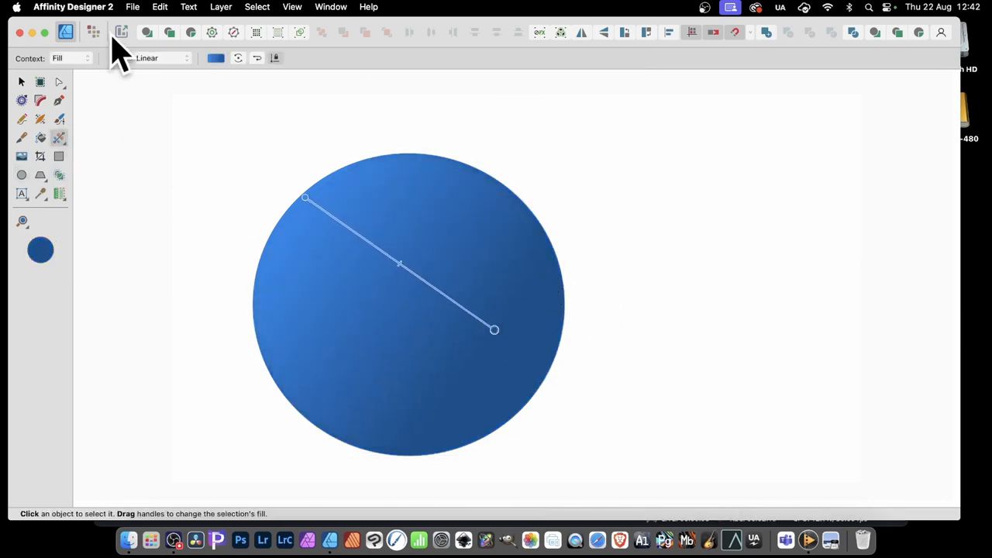
pyautogui.click(159, 58)
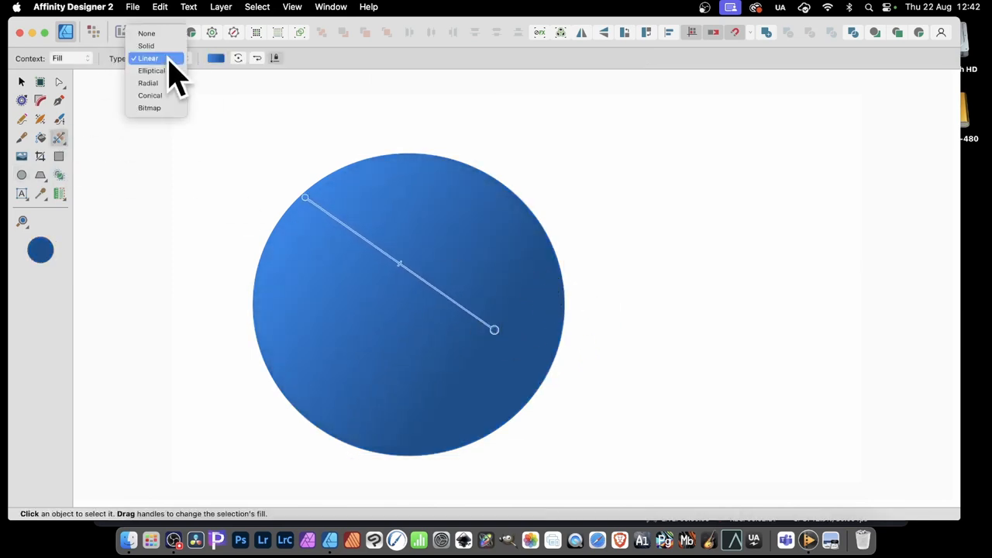
pyautogui.moveTo(149, 108)
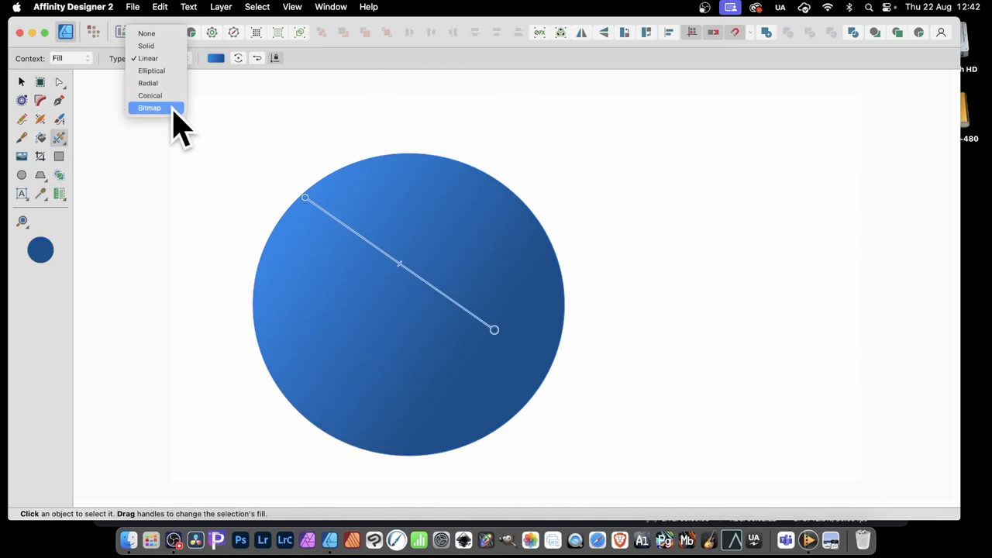
# Switch the circle's fill to Bitmap and load test4.png as the pattern.
pyautogui.click(149, 108)
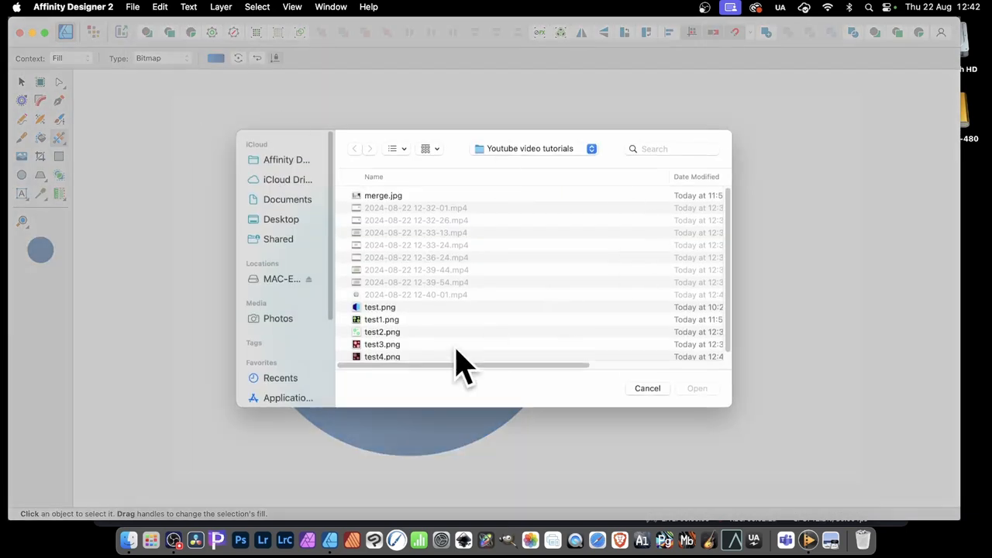
pyautogui.click(382, 348)
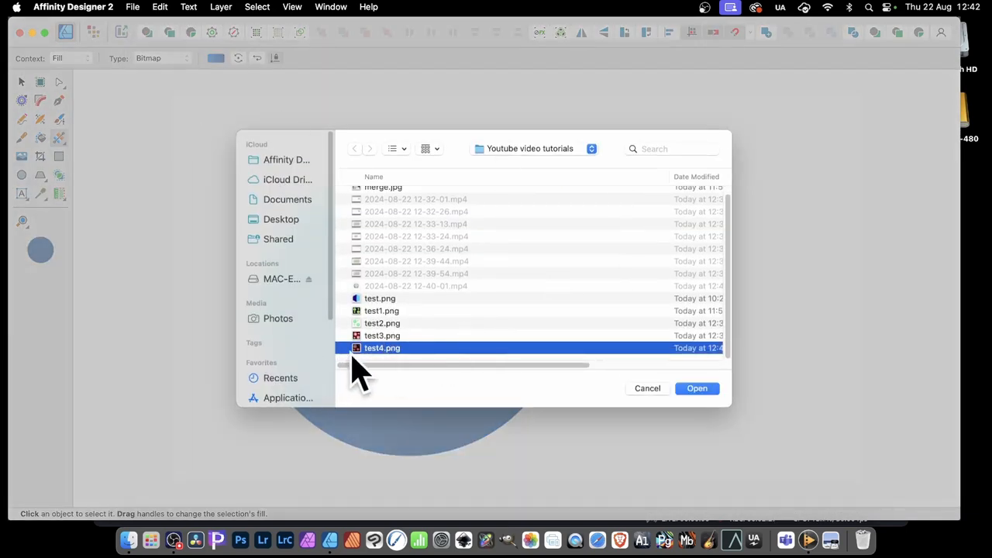
pyautogui.moveTo(697, 389)
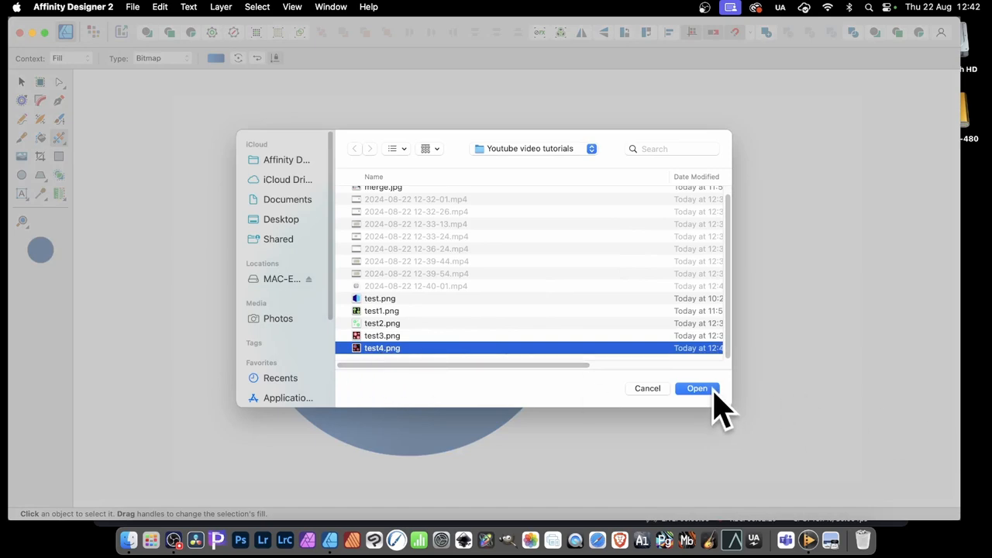
pyautogui.click(696, 388)
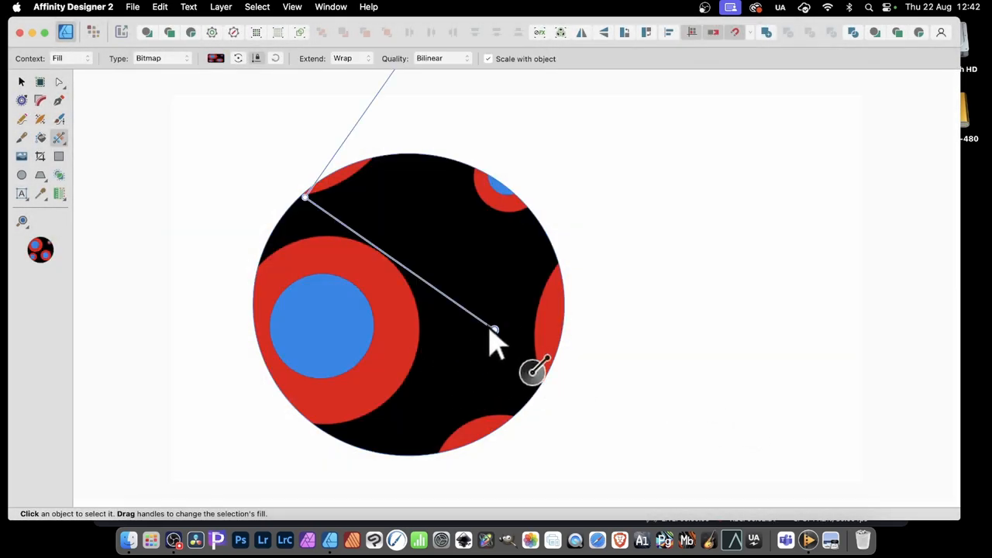